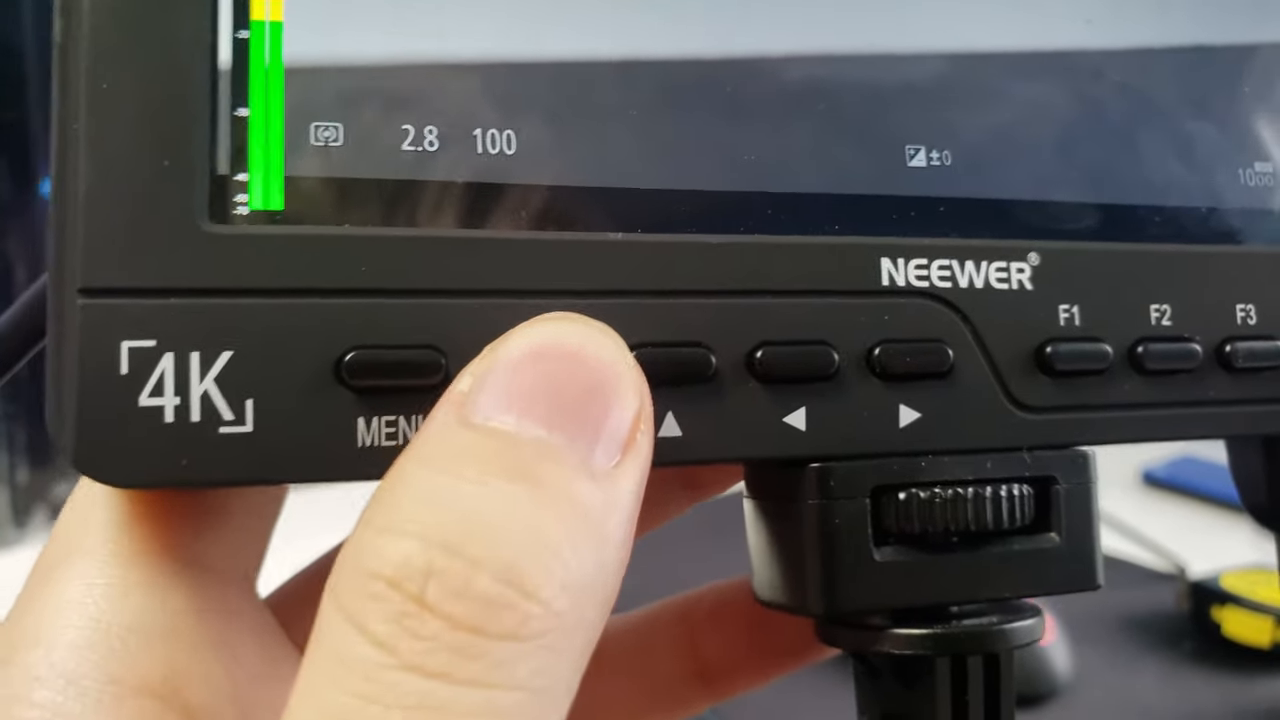
# Navigate the monitor menu to the Shortcut category listing Histogram, Volume Bar and Safe Border keys
pyautogui.click(390, 368)
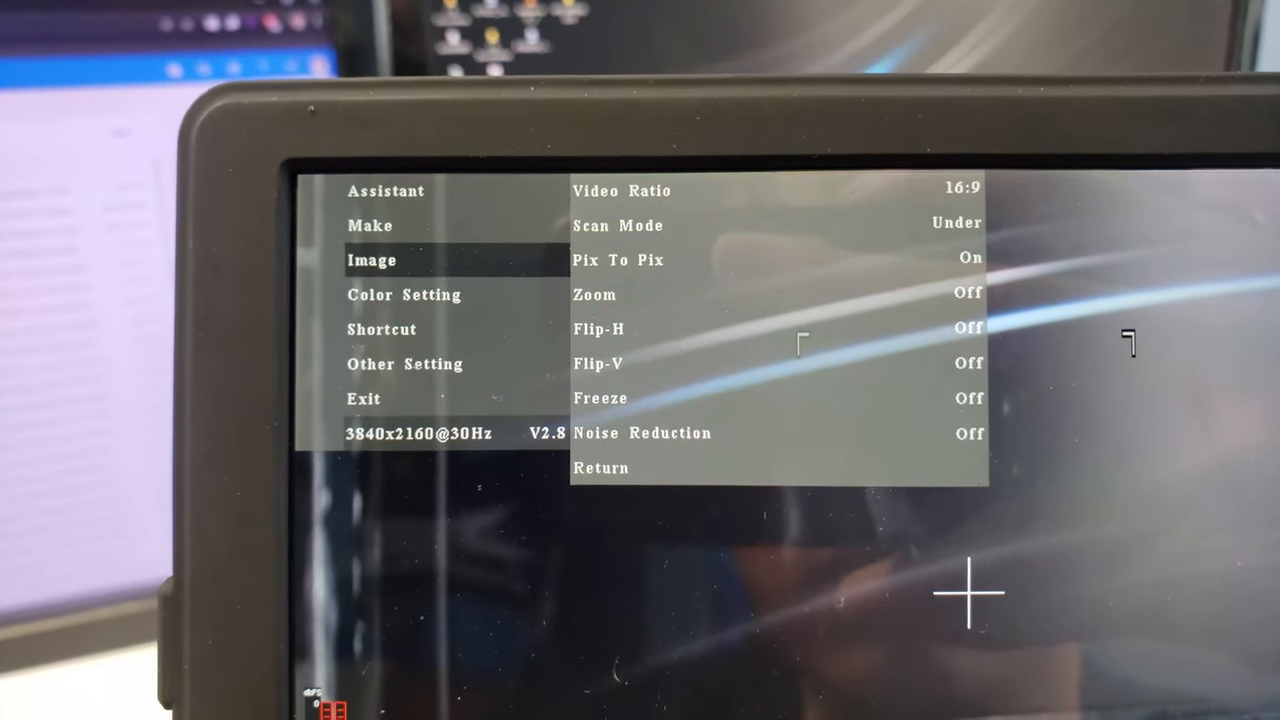
pyautogui.click(404, 294)
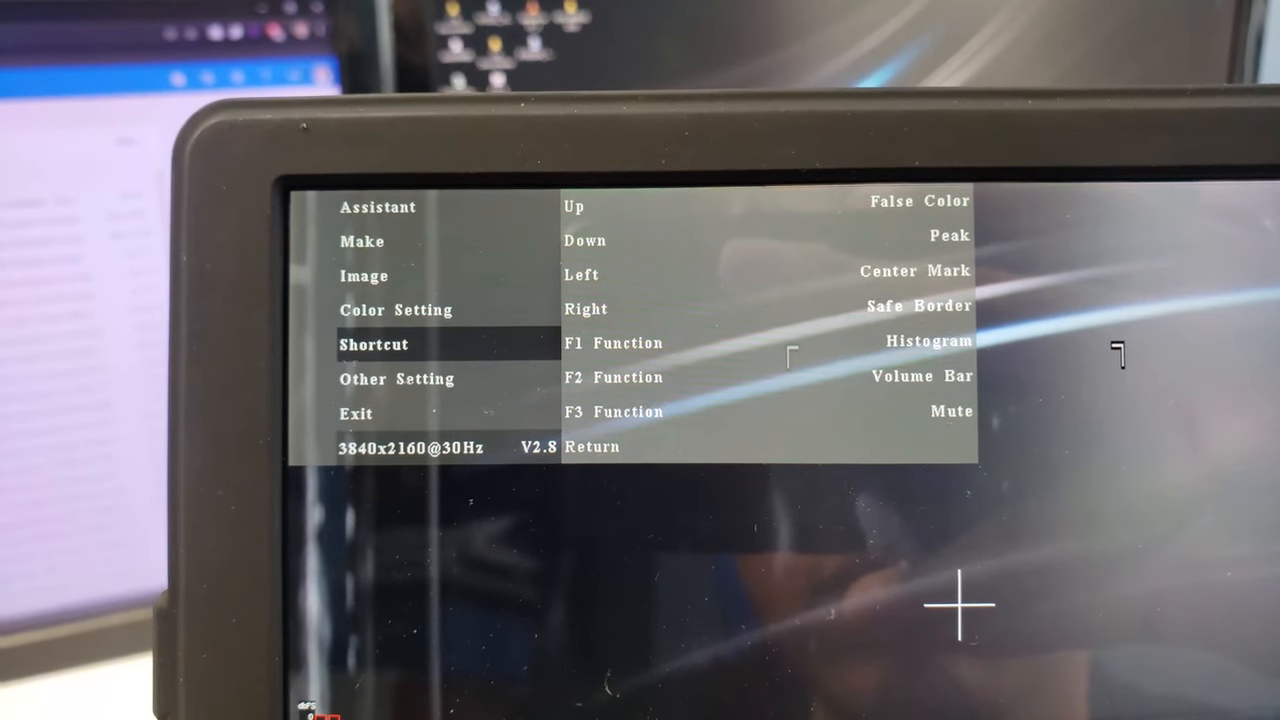
pyautogui.click(397, 379)
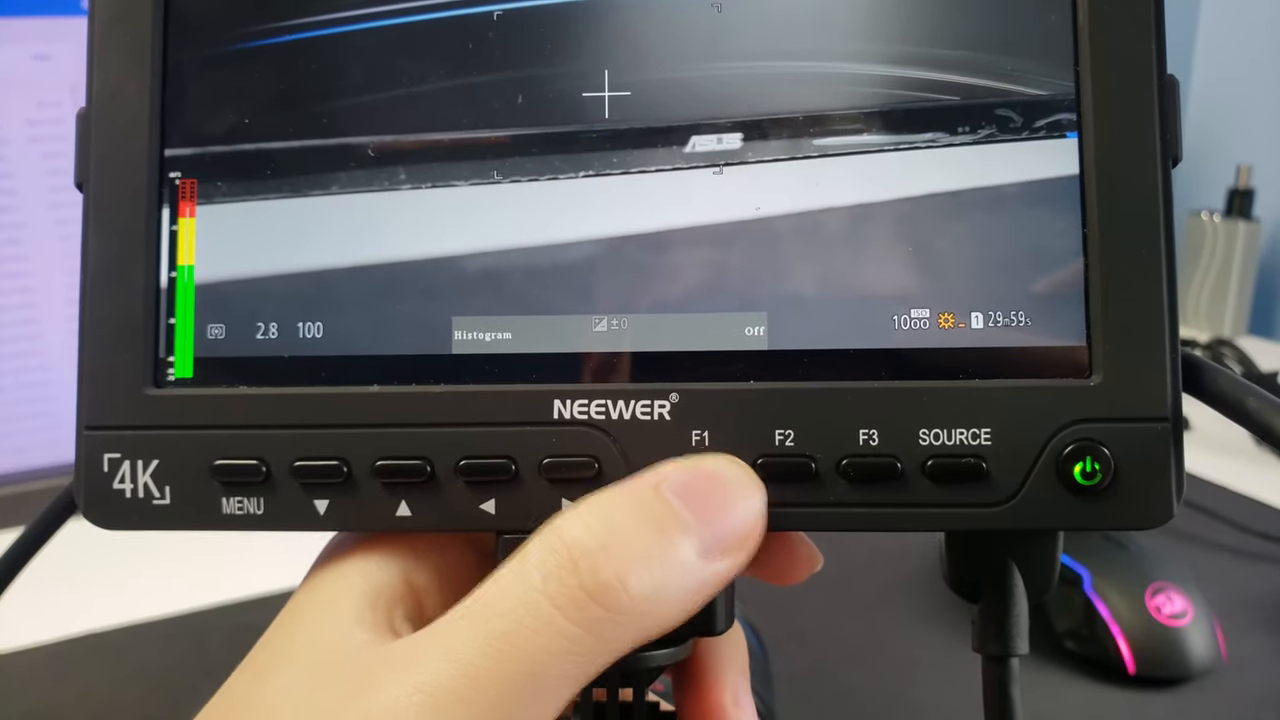
# Use shortcut keys to turn Volume Bar and Histogram on and Center Mark off
pyautogui.click(700, 470)
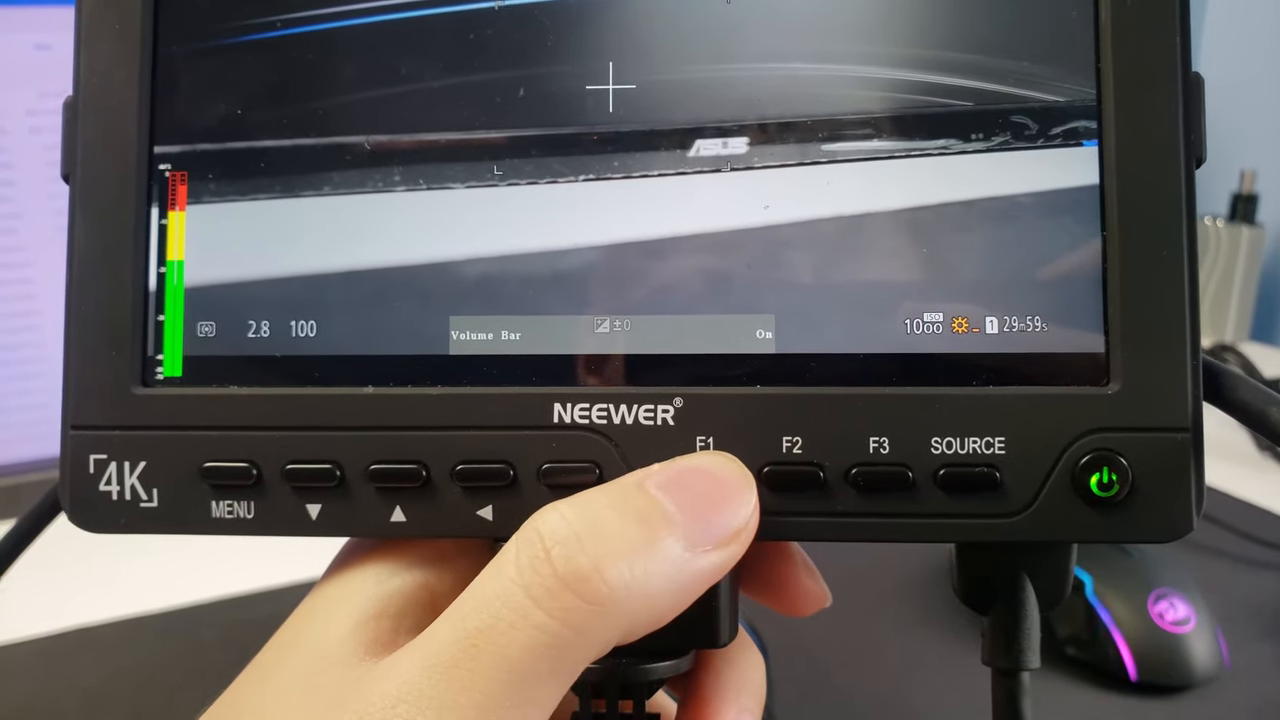
pyautogui.click(706, 480)
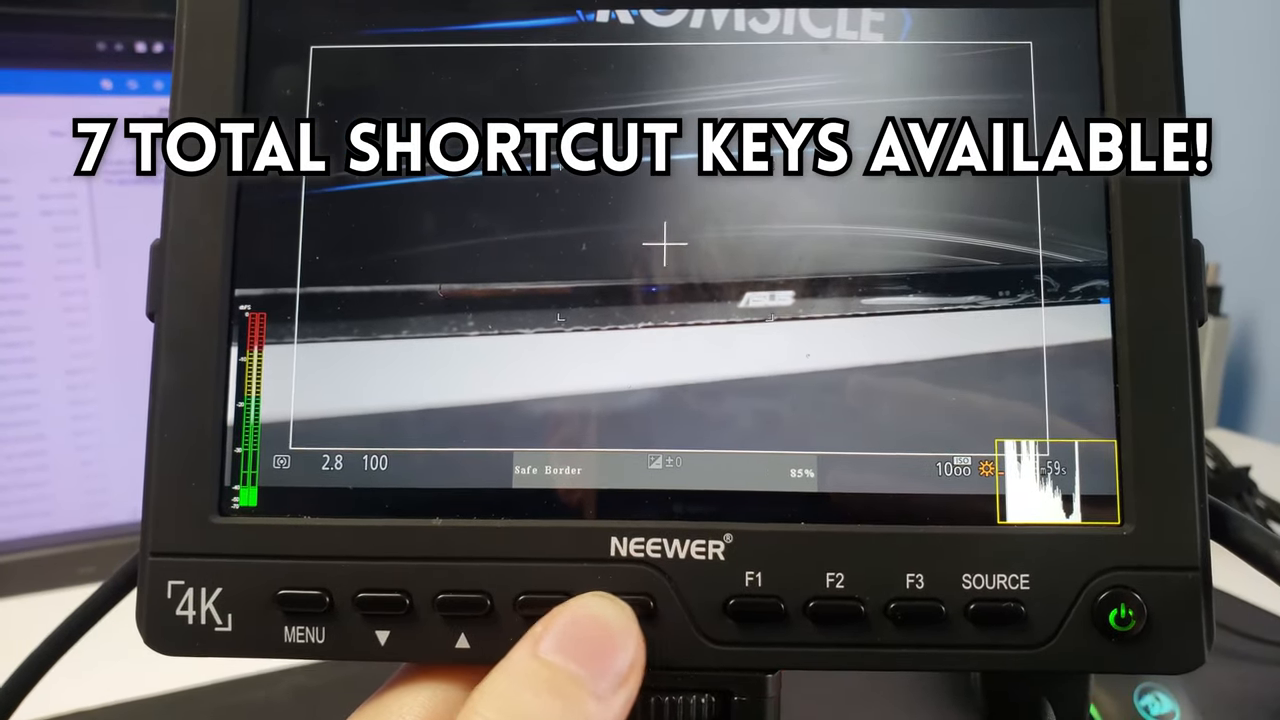
pyautogui.click(588, 602)
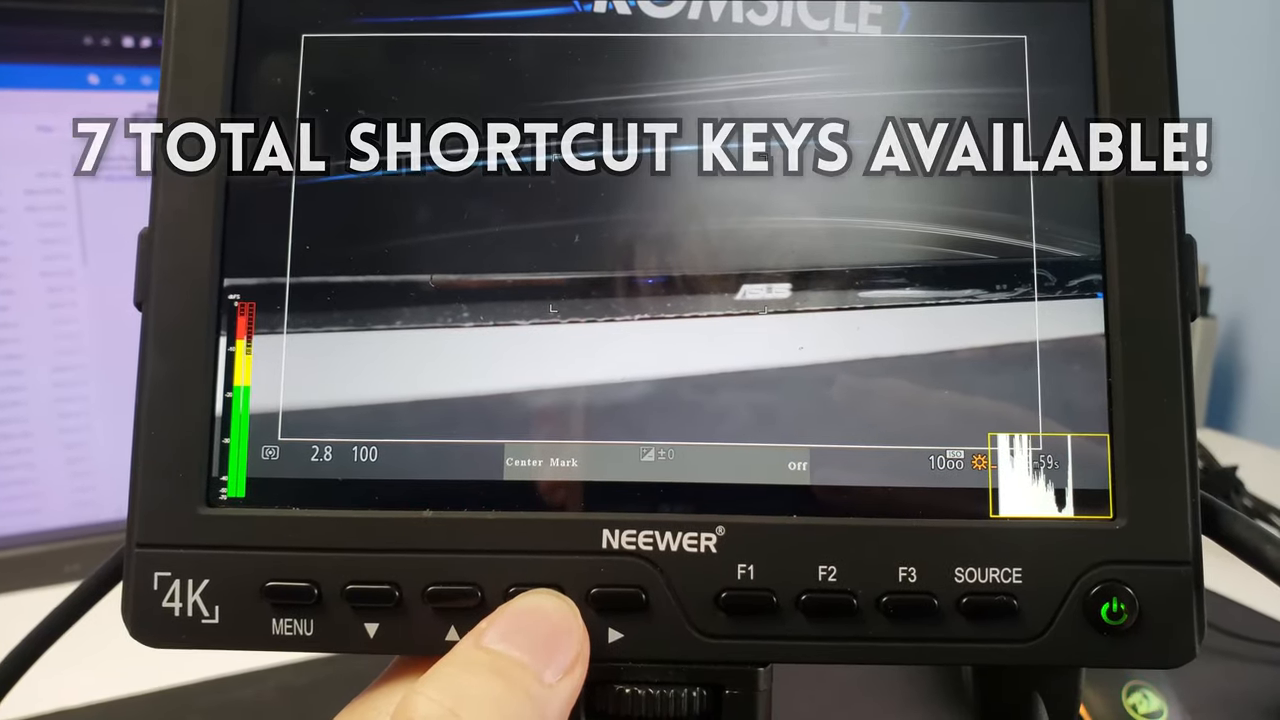